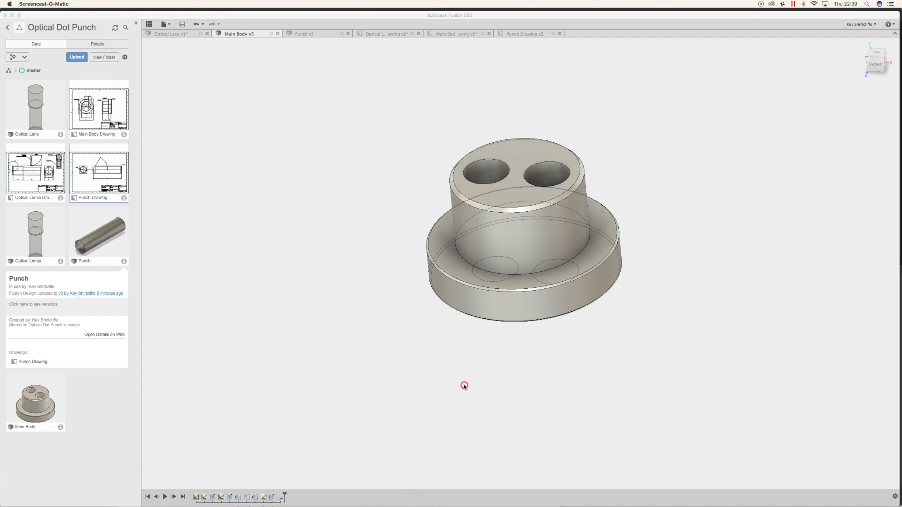
# Orbit the Main Body through side, top-down and underside views, then reveal its component tree
pyautogui.moveTo(464, 386); pyautogui.dragTo(522, 331)
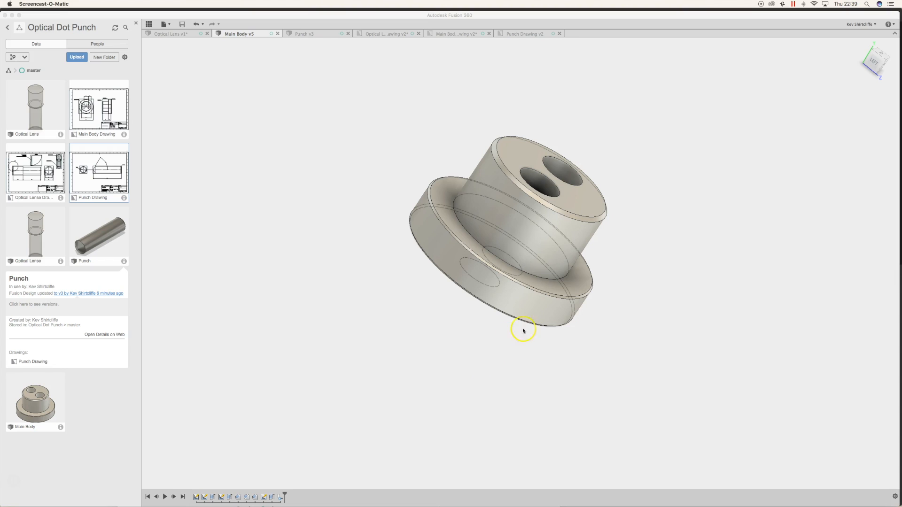
pyautogui.moveTo(522, 330); pyautogui.dragTo(516, 332)
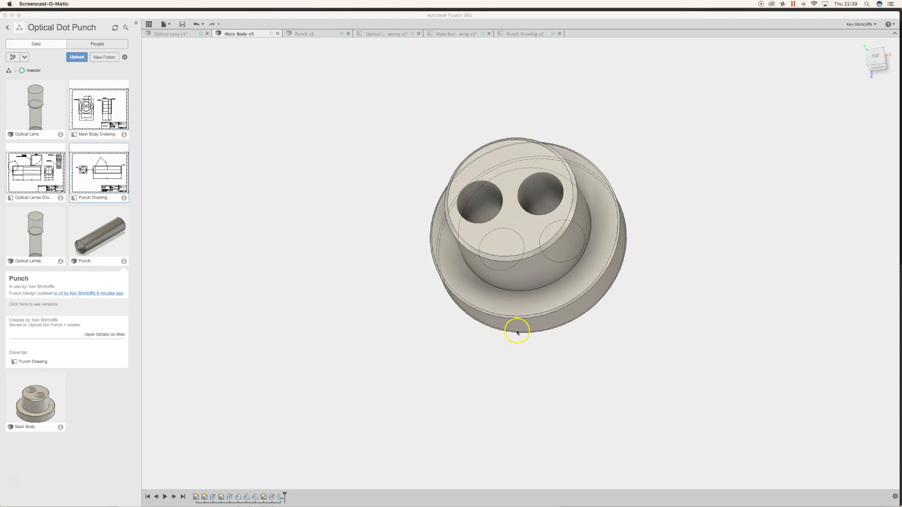
pyautogui.moveTo(517, 332); pyautogui.dragTo(545, 302)
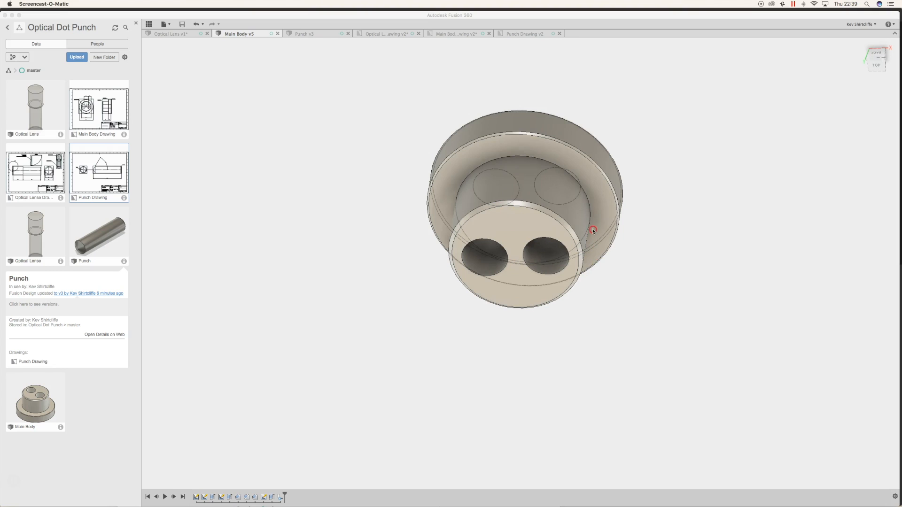
pyautogui.moveTo(592, 230); pyautogui.dragTo(541, 192)
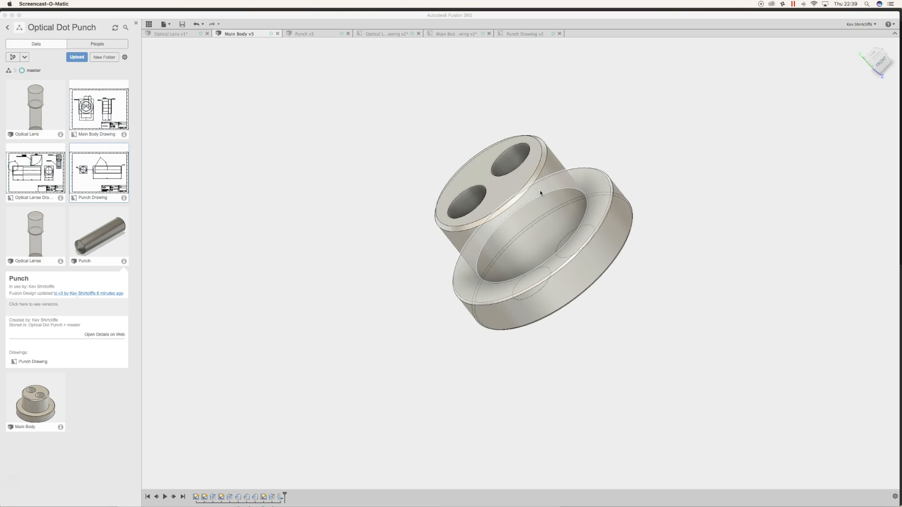
pyautogui.click(311, 33)
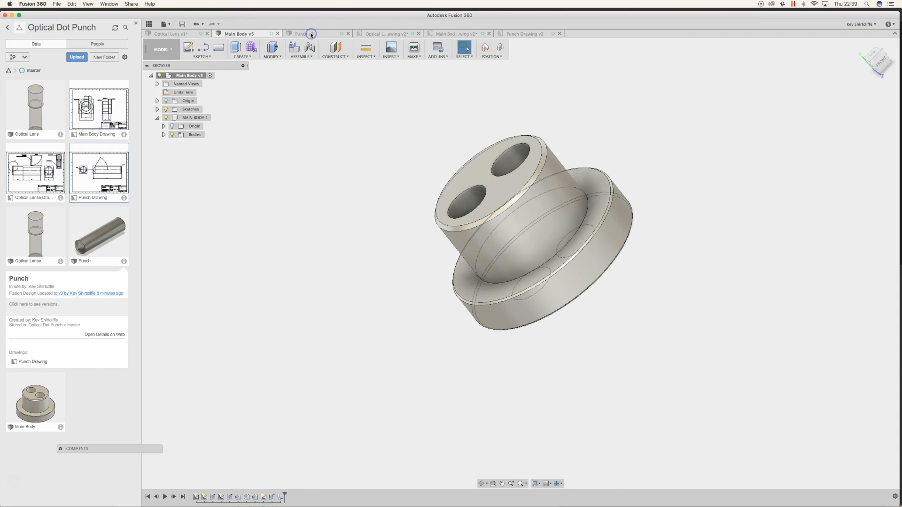
# Switch to Punch v3 and orbit the pointed punch, then open the Optical Lens Drawing tab
pyautogui.click(301, 33)
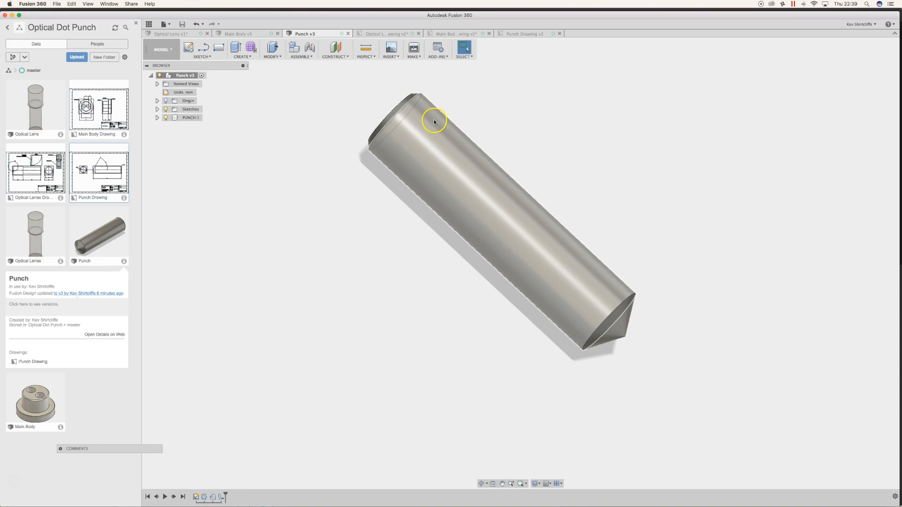
pyautogui.moveTo(434, 121); pyautogui.dragTo(579, 115)
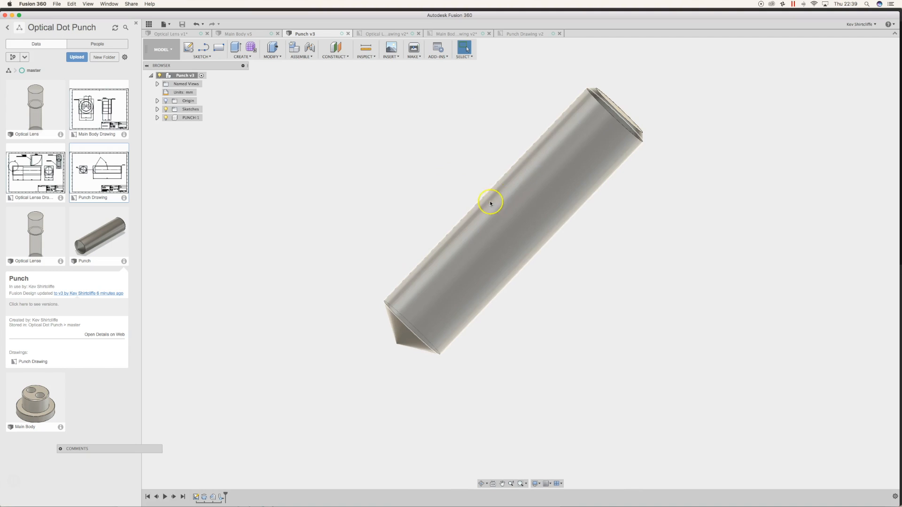
pyautogui.moveTo(496, 185)
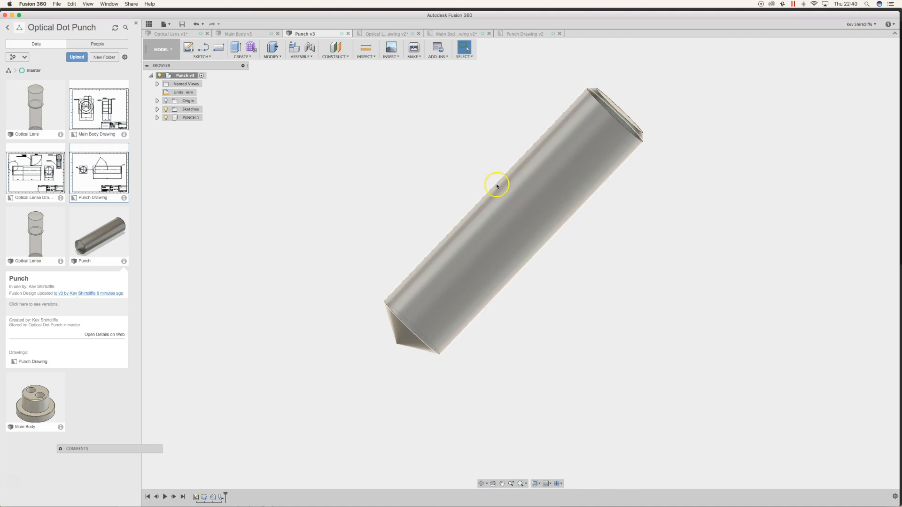
pyautogui.moveTo(497, 185); pyautogui.dragTo(460, 189)
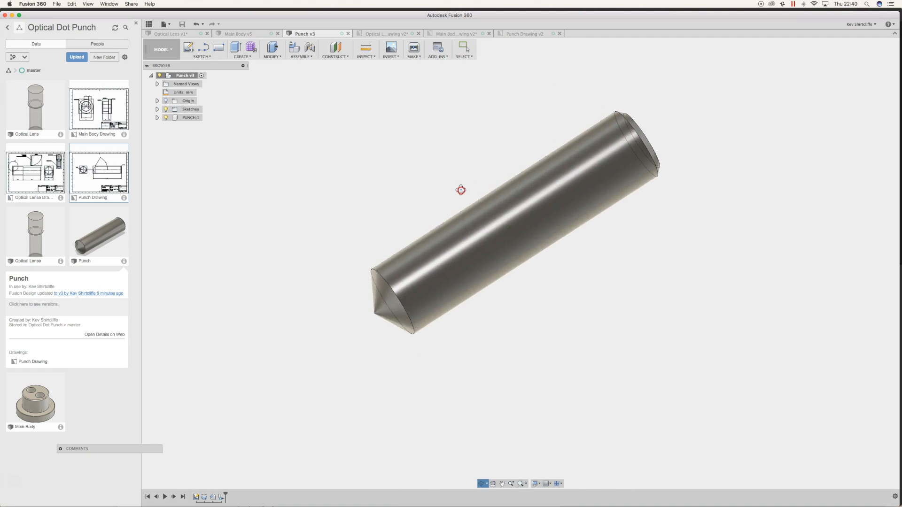
pyautogui.moveTo(460, 189); pyautogui.dragTo(472, 200)
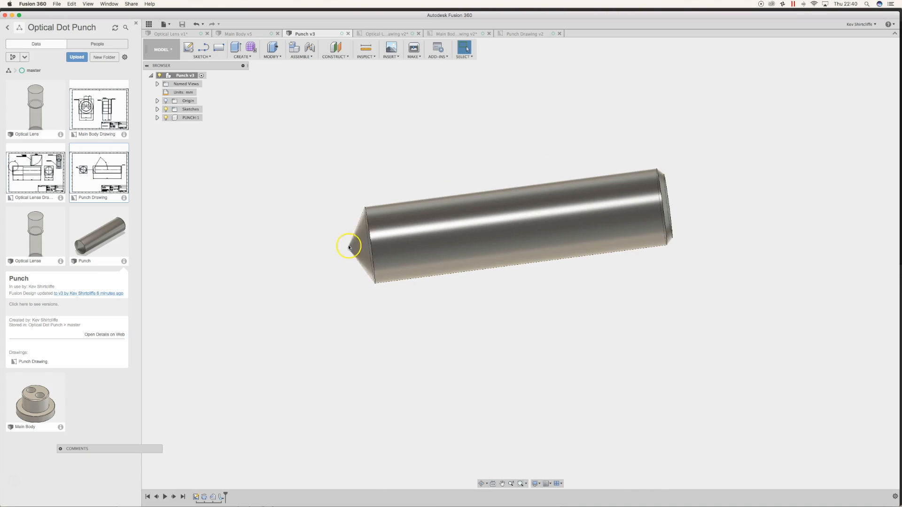
pyautogui.moveTo(413, 10)
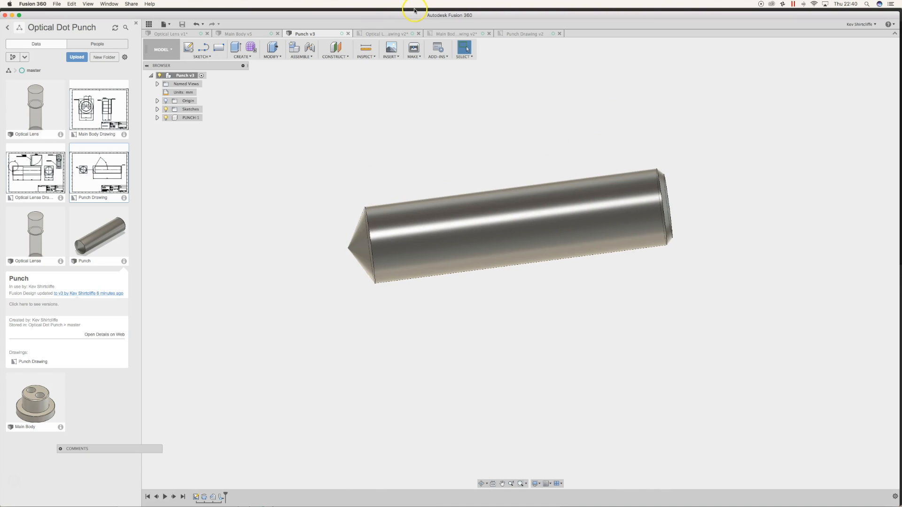
pyautogui.click(385, 34)
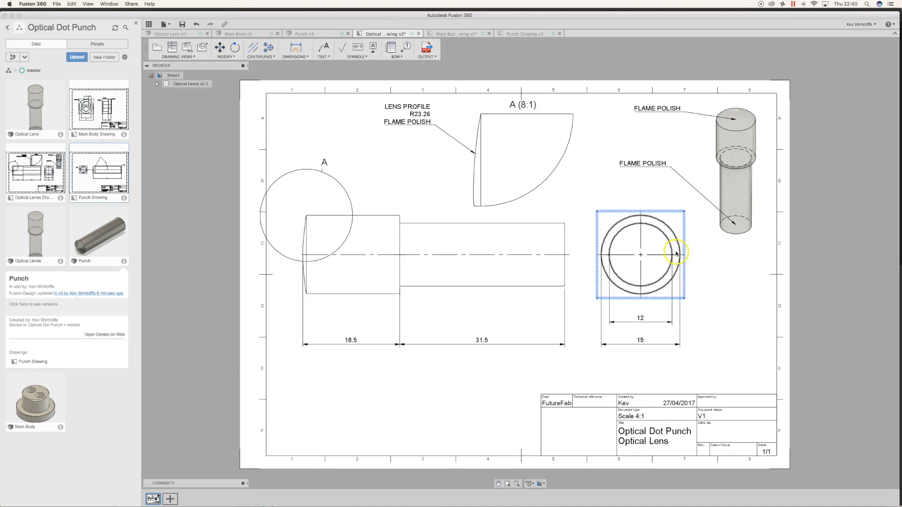
# Deselect the circular end view and review the R23.26 lens profile detail
pyautogui.click(722, 258)
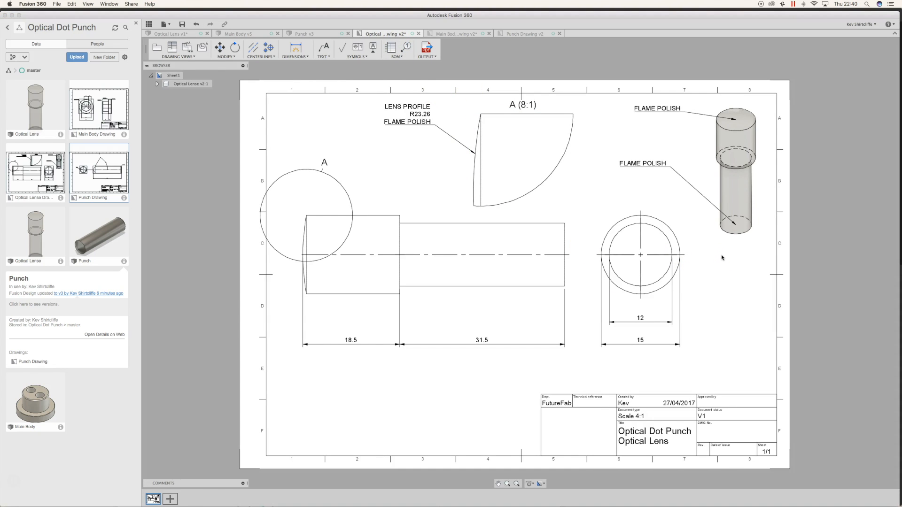
pyautogui.moveTo(730, 258)
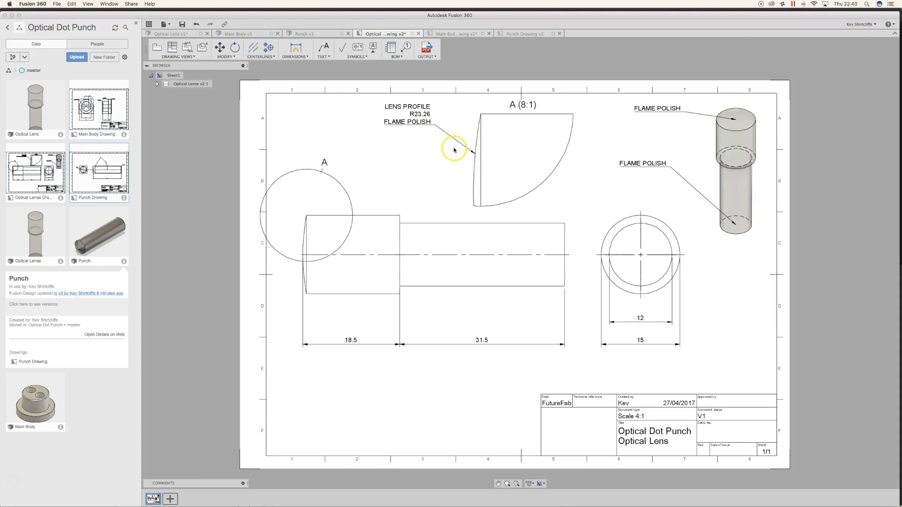
pyautogui.click(522, 161)
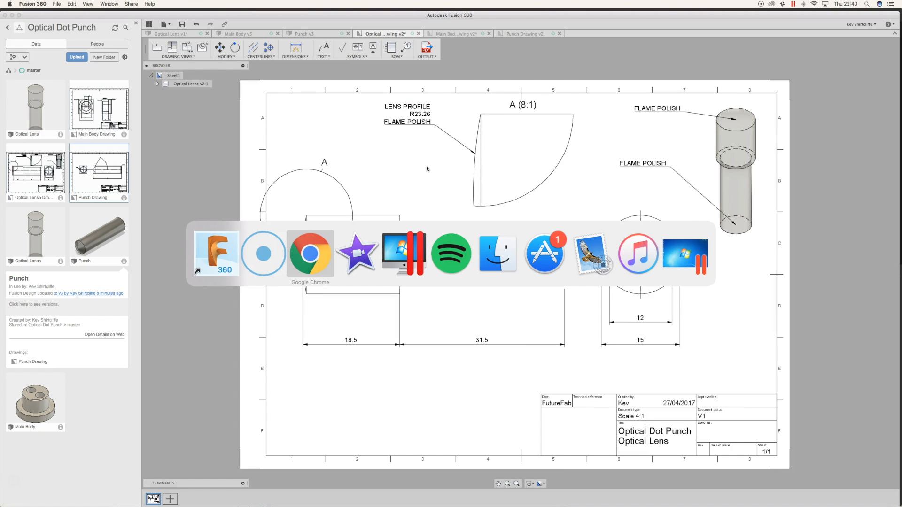
# Read the Optical Lens Geometries article in Chrome, then open the 15.0mm x 45.0mm FL lens tab
pyautogui.click(309, 253)
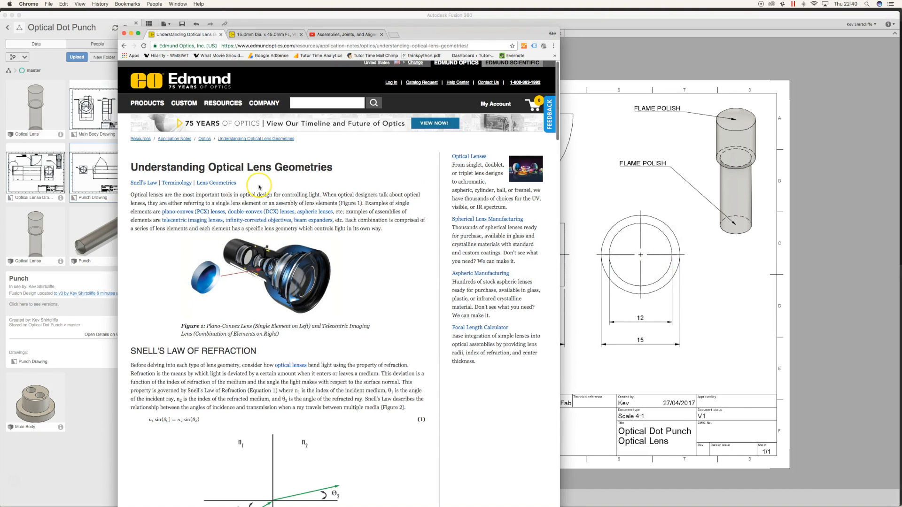
pyautogui.scroll(-3)
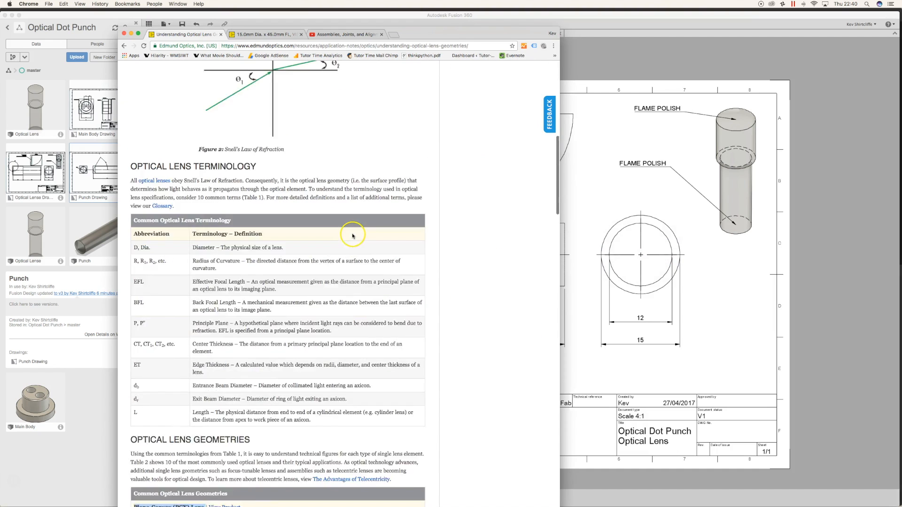
pyautogui.scroll(-3)
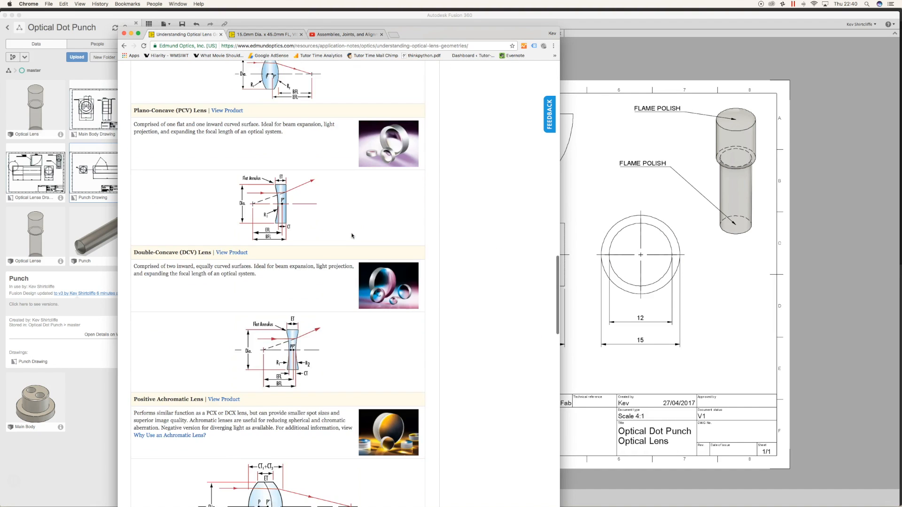
pyautogui.scroll(-3)
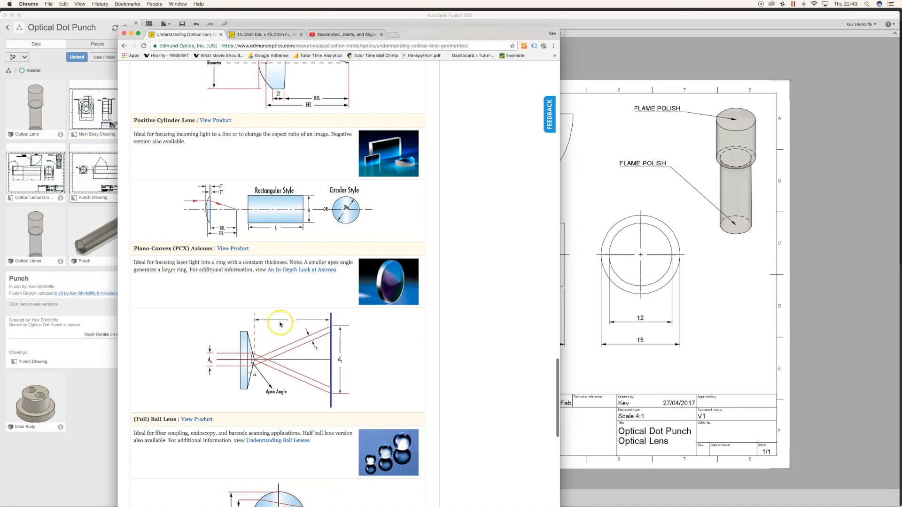
pyautogui.moveTo(271, 392)
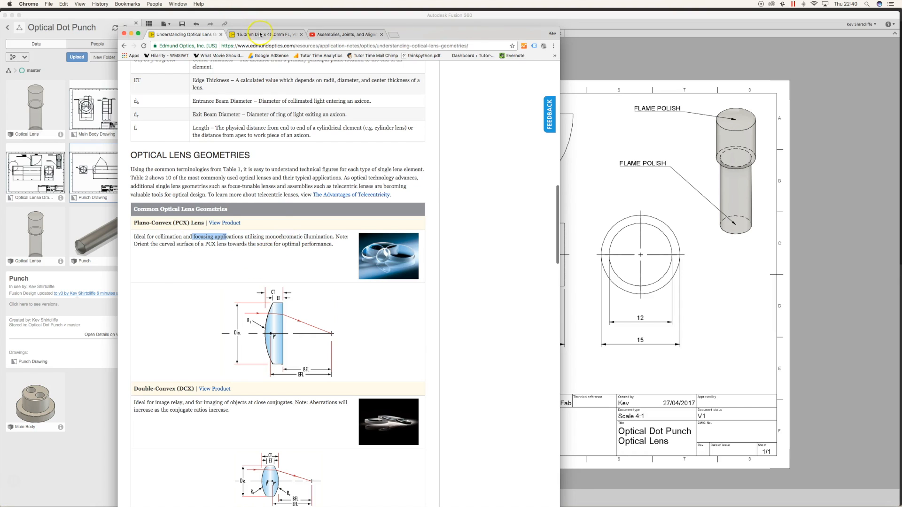
pyautogui.click(264, 34)
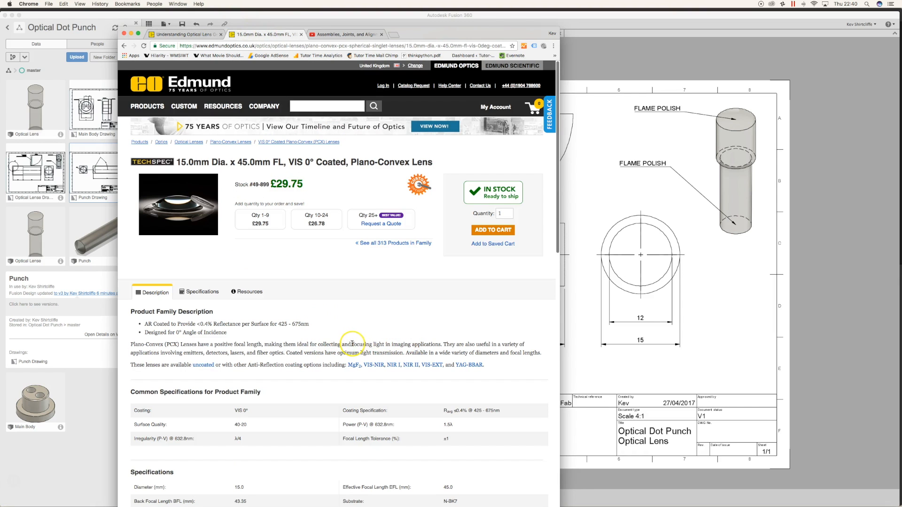
# Highlight 'focusing light', then return to Optical Lens v1 and right-click Sketch3
pyautogui.doubleClick(366, 344)
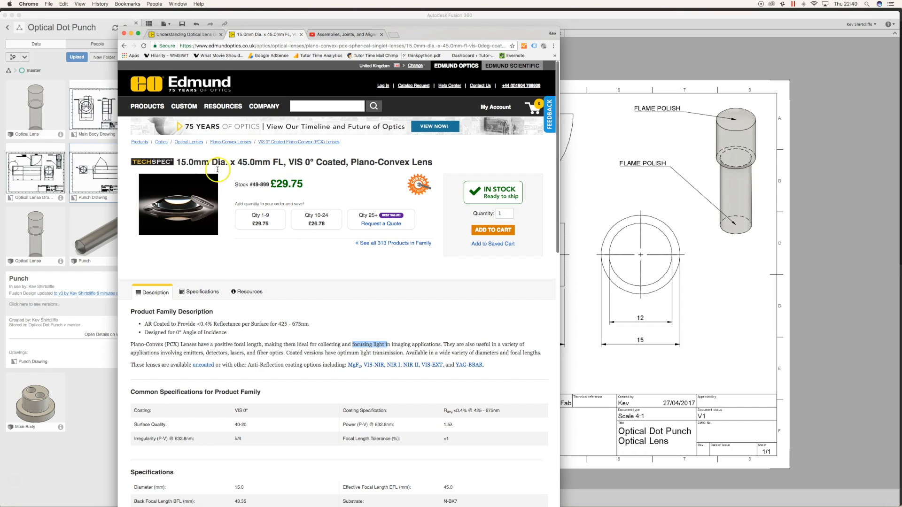
pyautogui.scroll(-3)
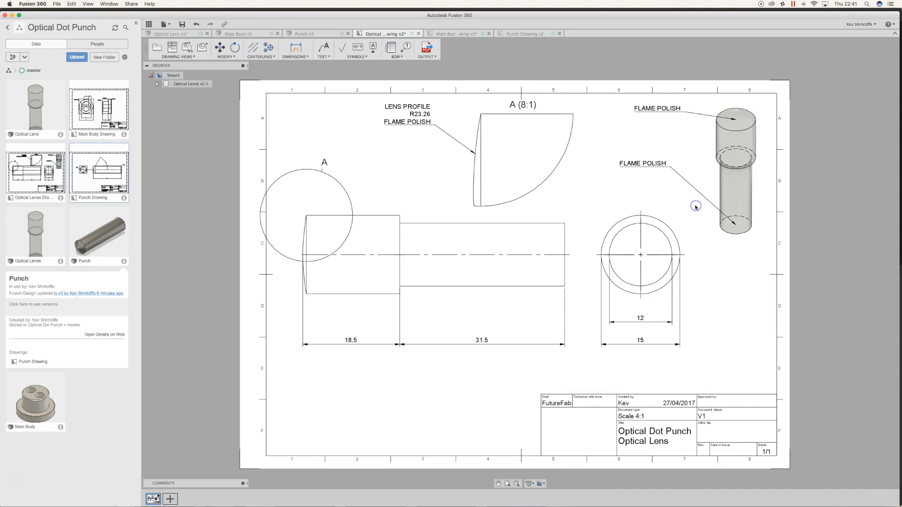
pyautogui.click(167, 33)
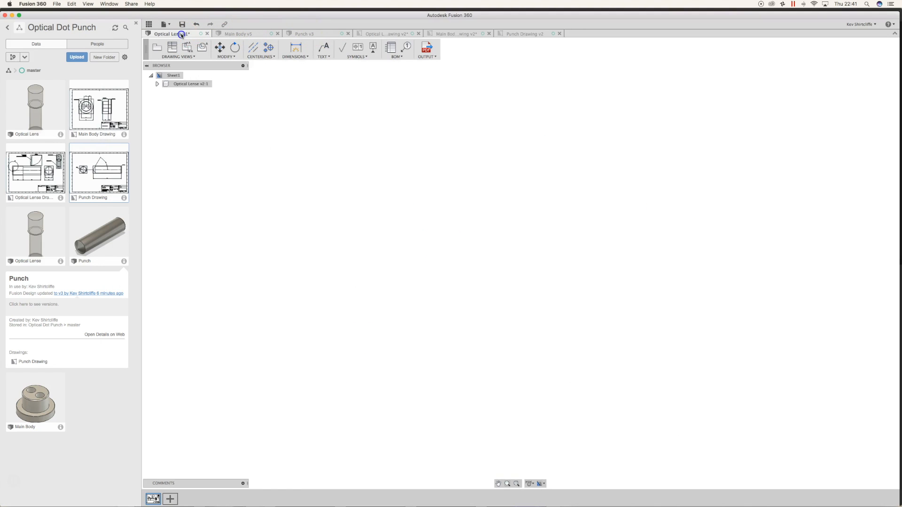
pyautogui.click(167, 33)
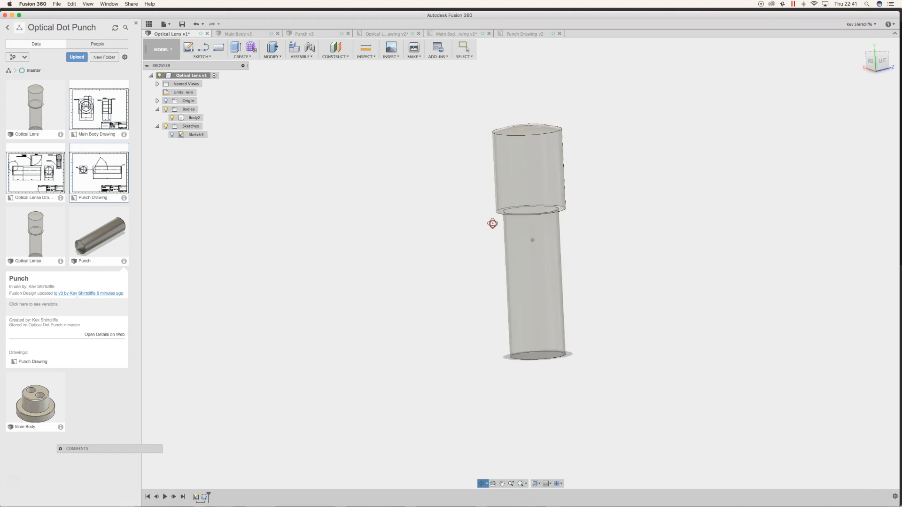
pyautogui.click(194, 134)
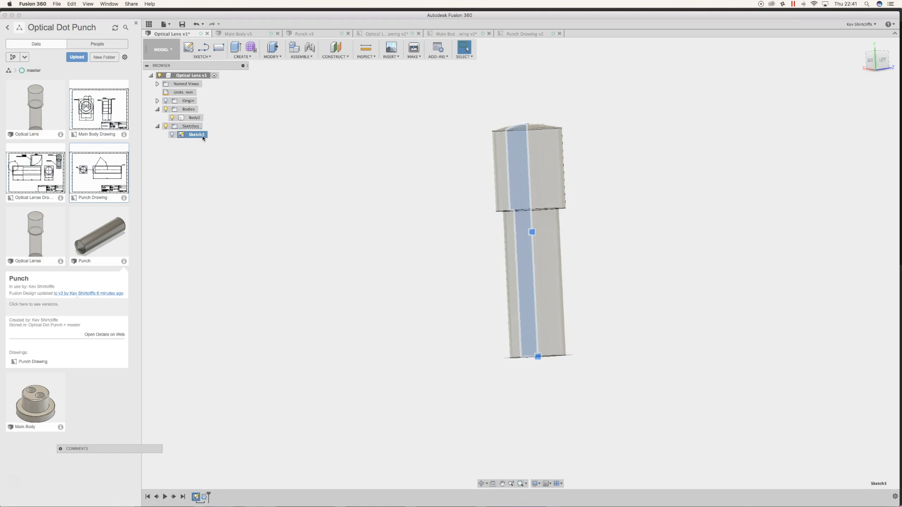
pyautogui.rightClick(196, 134)
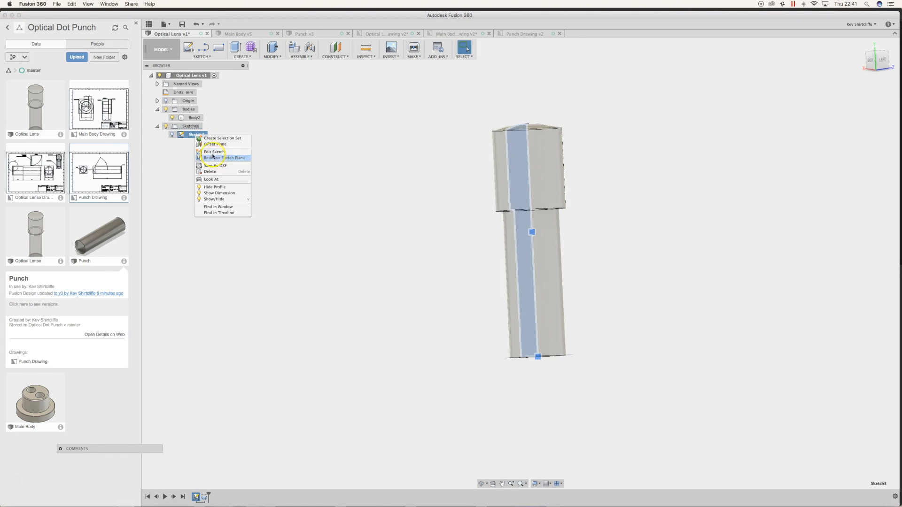
pyautogui.click(213, 152)
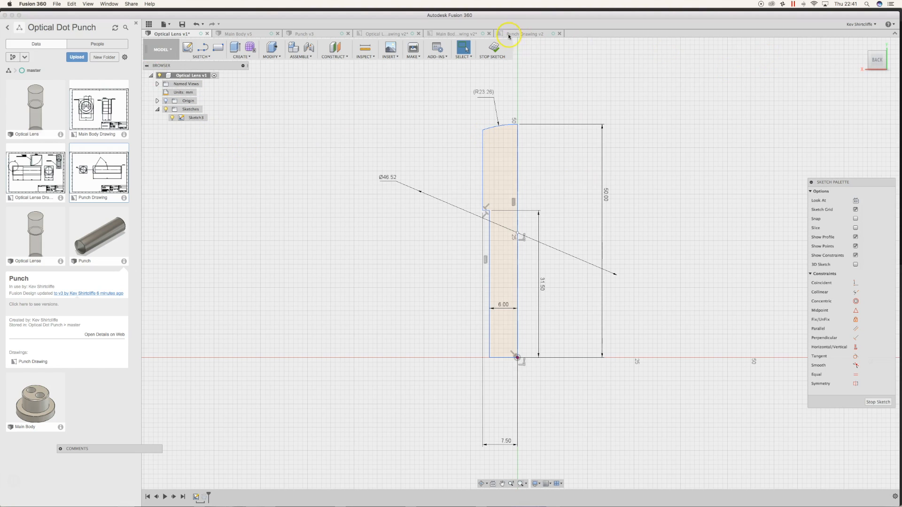
pyautogui.click(491, 49)
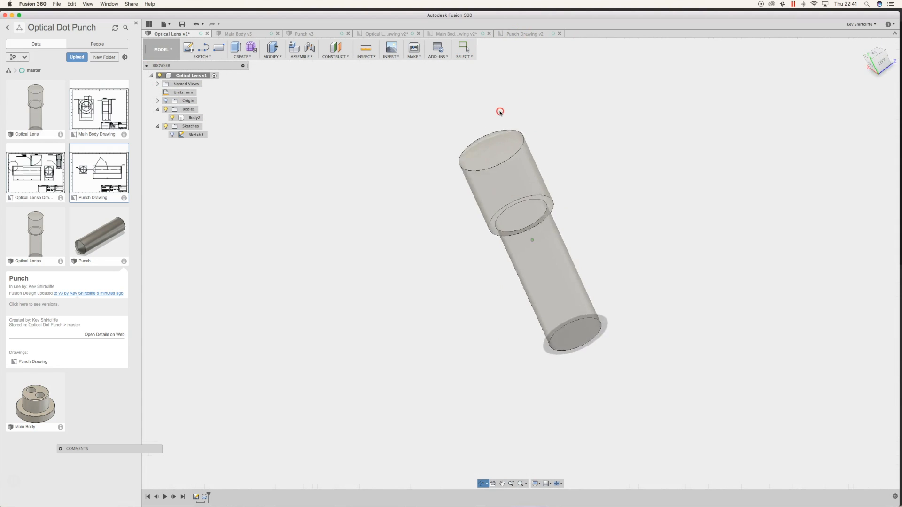